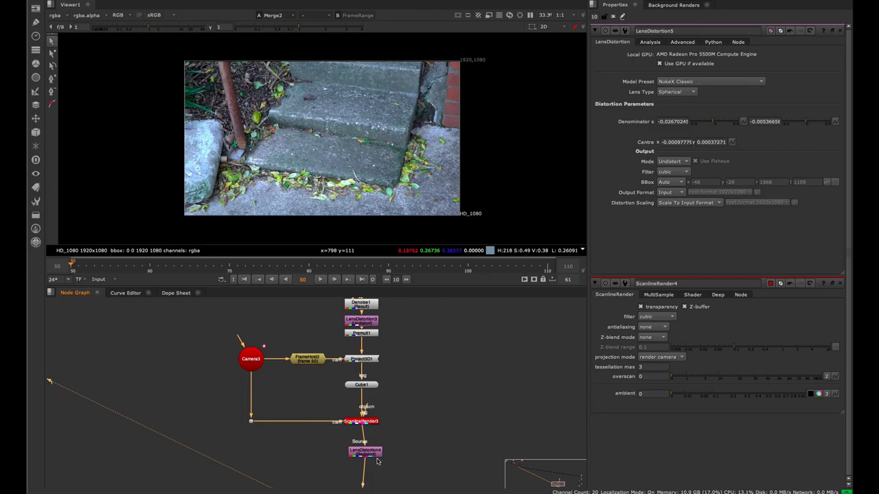
Step: Connect the viewer to ScanlineRender4 to show the projected stone slab
{"action": "left_click_drag", "start_coordinate": [202, 340], "coordinate": [414, 433]}
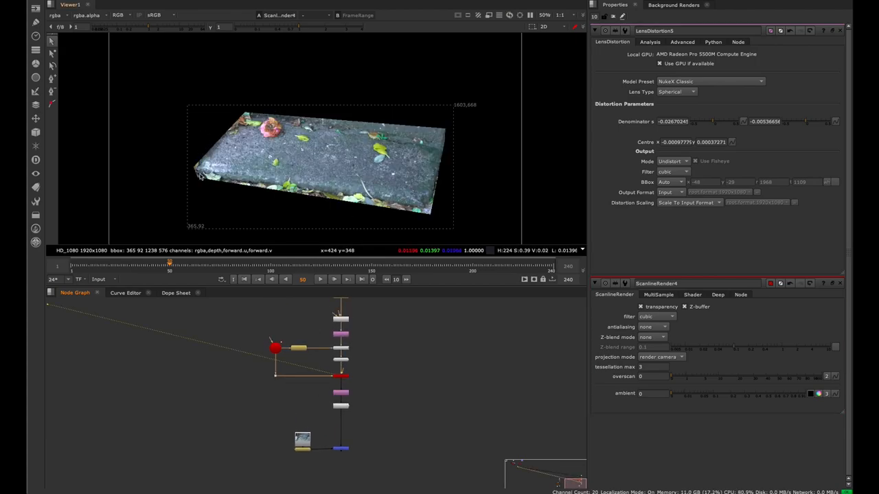
{"action": "mouse_move", "coordinate": [430, 209]}
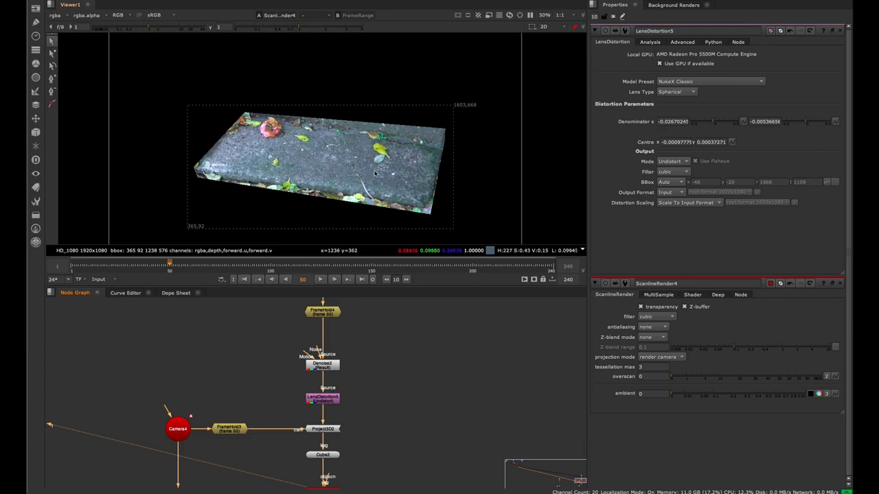
Step: Inspect the projected Cube2 in the 3D viewer, then toggle the viewer back
{"action": "left_click", "coordinate": [544, 27]}
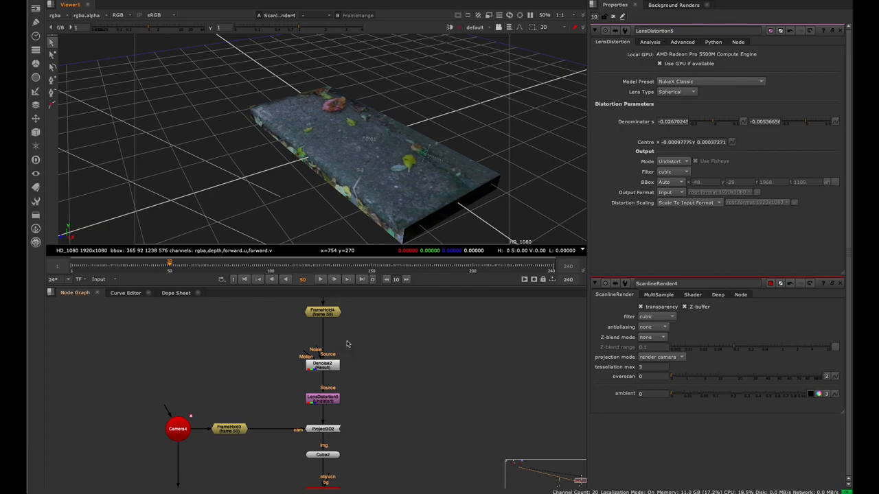
{"action": "left_click", "coordinate": [323, 455]}
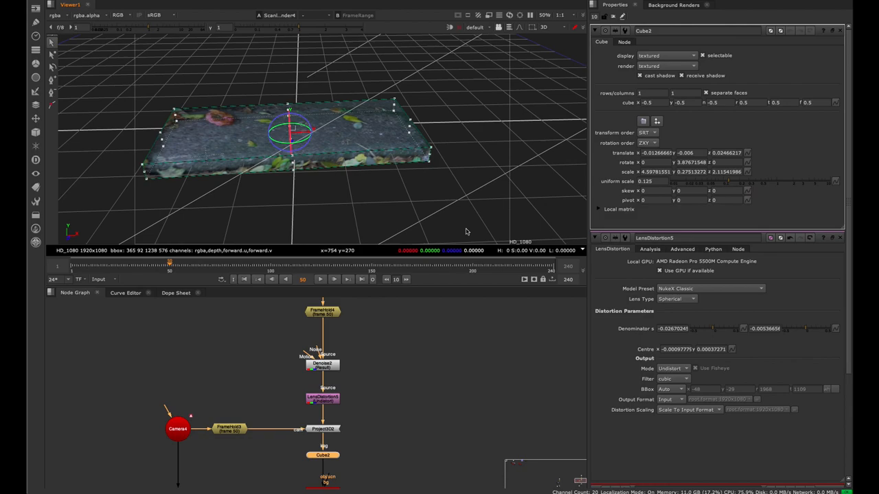
{"action": "left_click", "coordinate": [543, 27]}
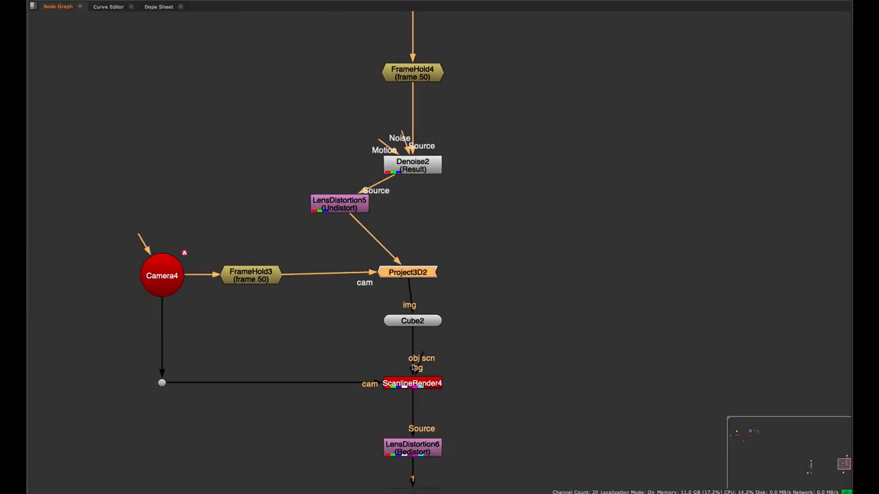
Step: Select ScanlineRender4 and scroll the Node Graph toward FrameHold4
{"action": "left_click", "coordinate": [412, 383]}
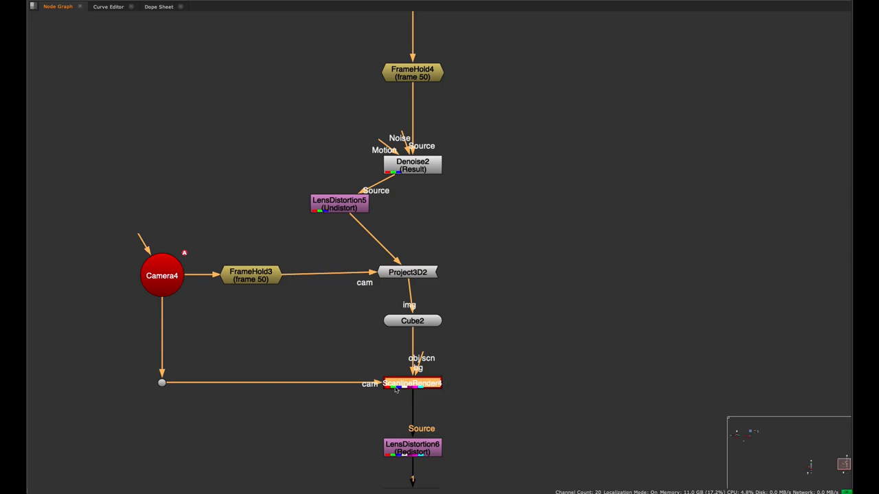
{"action": "scroll", "scroll_direction": "down", "scroll_amount": 3}
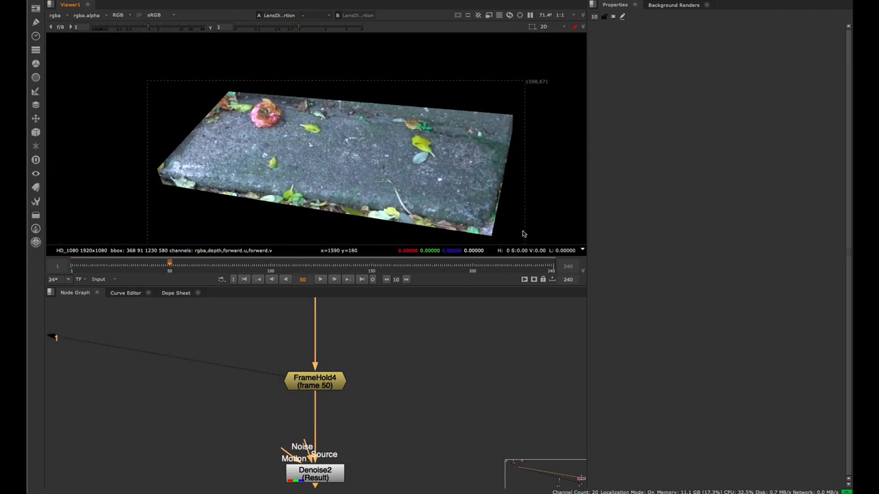
{"action": "mouse_move", "coordinate": [408, 174]}
{"action": "type", "text": "rotopaint"}
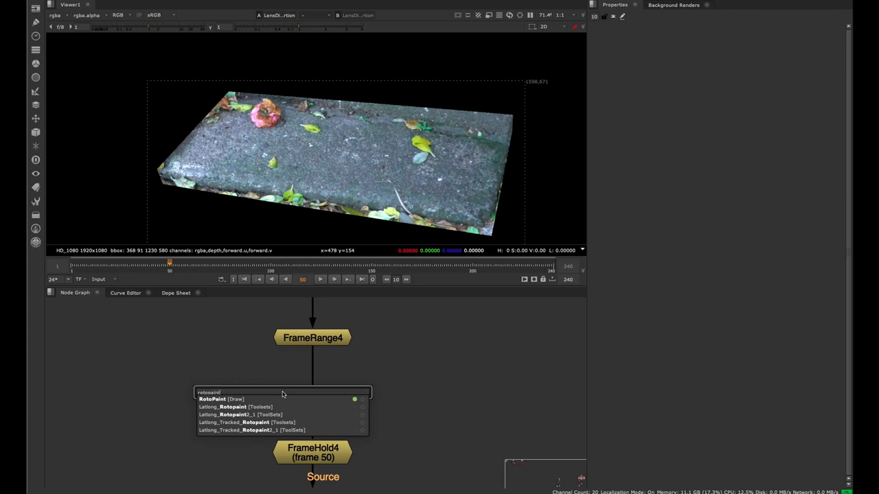
Step: Add RotoPaint2 above FrameHold4 and paint clone strokes over the step plate
{"action": "left_click", "coordinate": [212, 399]}
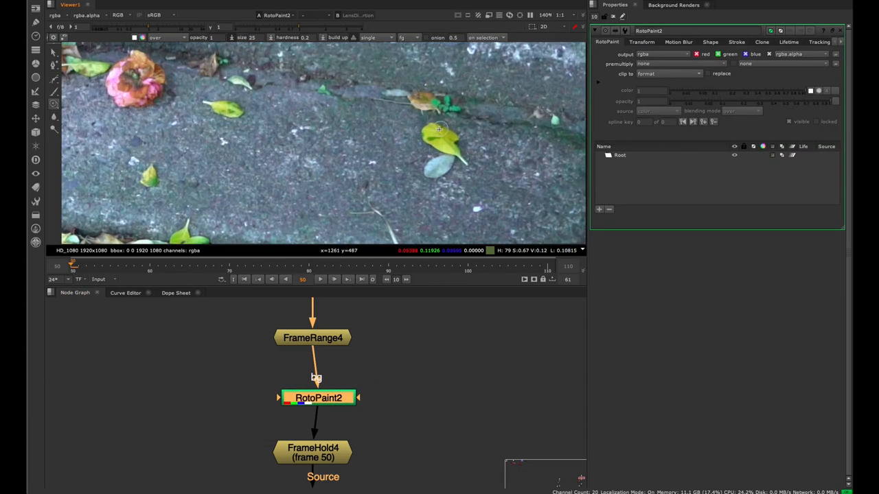
{"action": "right_click", "coordinate": [294, 168]}
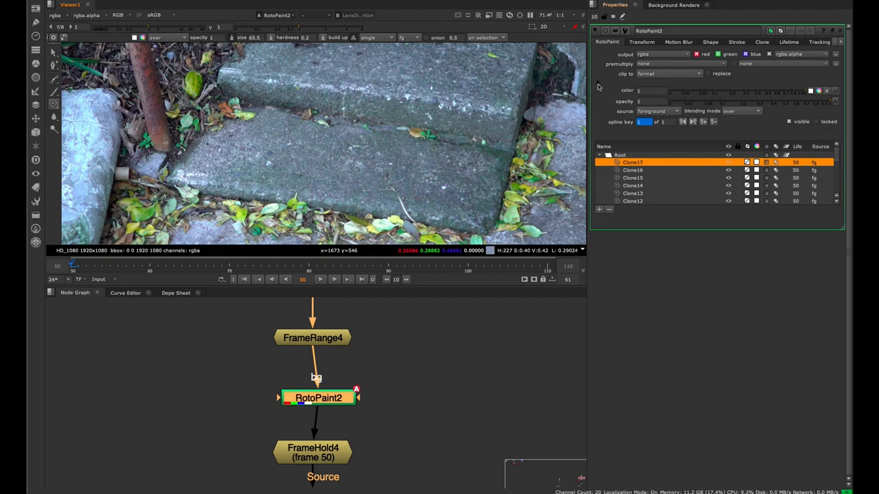
{"action": "mouse_move", "coordinate": [609, 87]}
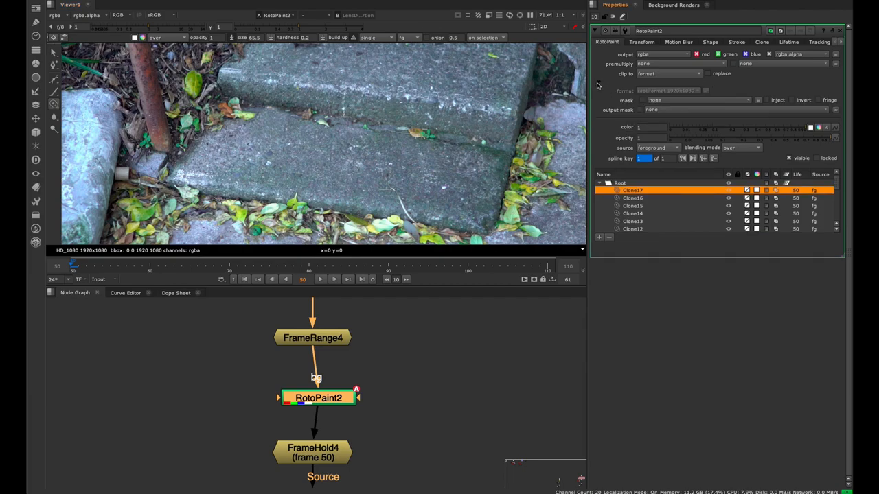
{"action": "mouse_move", "coordinate": [651, 115]}
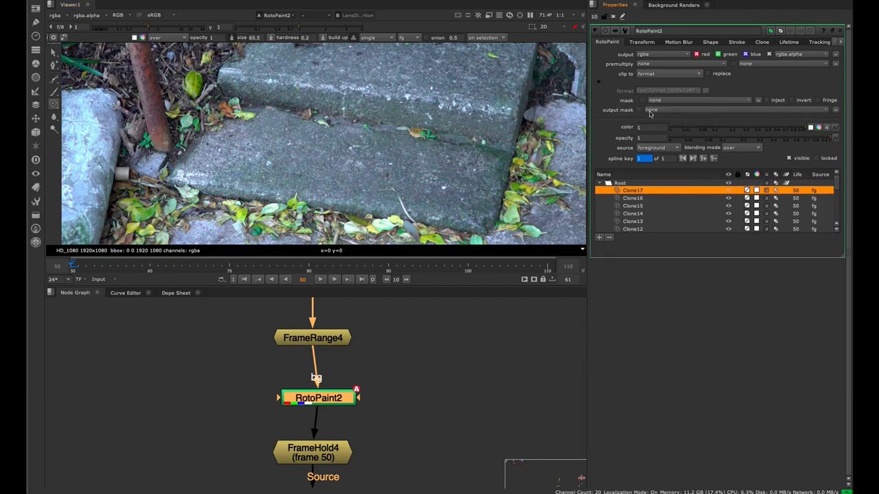
Step: Set RotoPaint2's output mask channel to rgba.alpha
{"action": "left_click", "coordinate": [697, 110]}
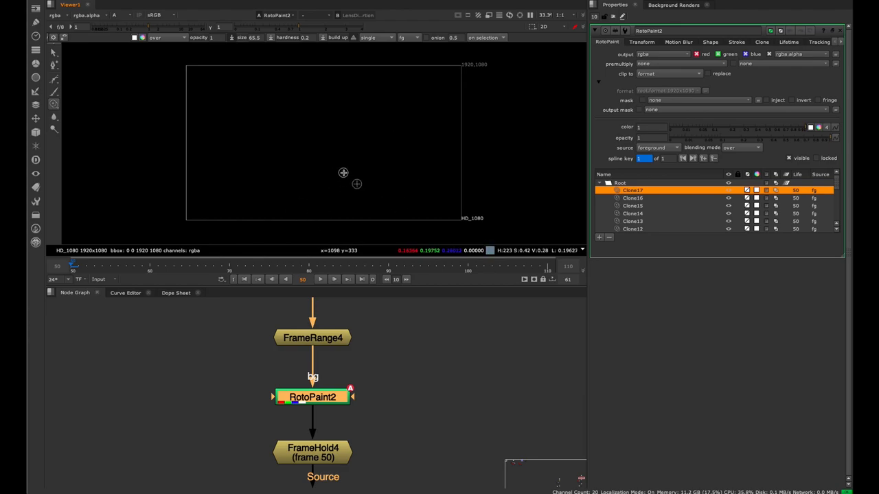
{"action": "mouse_move", "coordinate": [352, 329]}
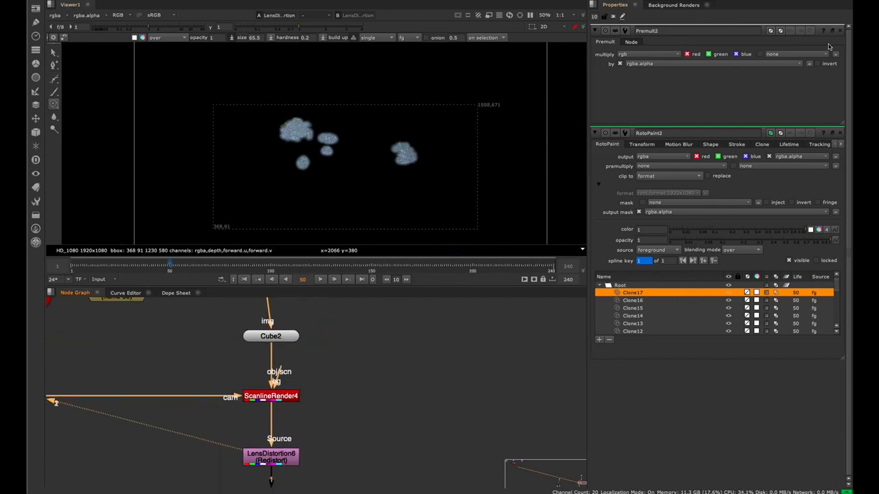
Step: Toggle the viewer into 3D to check the masked patches, then back
{"action": "left_click", "coordinate": [544, 26]}
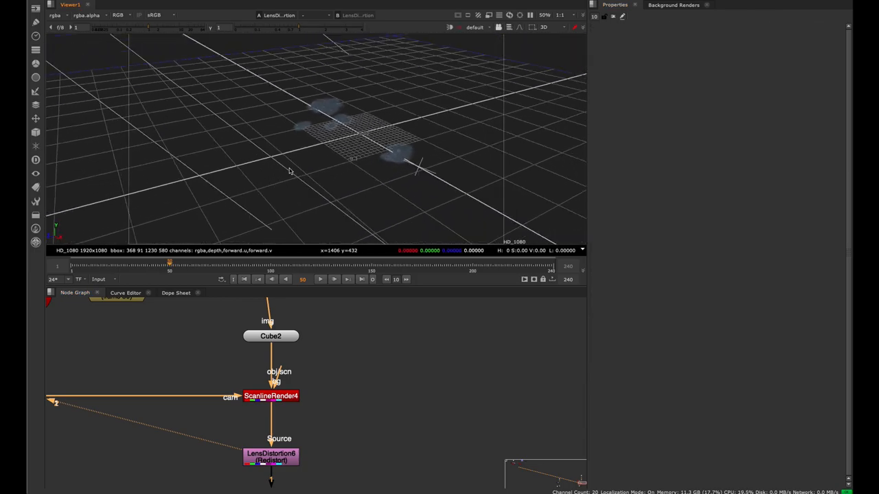
{"action": "left_click", "coordinate": [544, 26]}
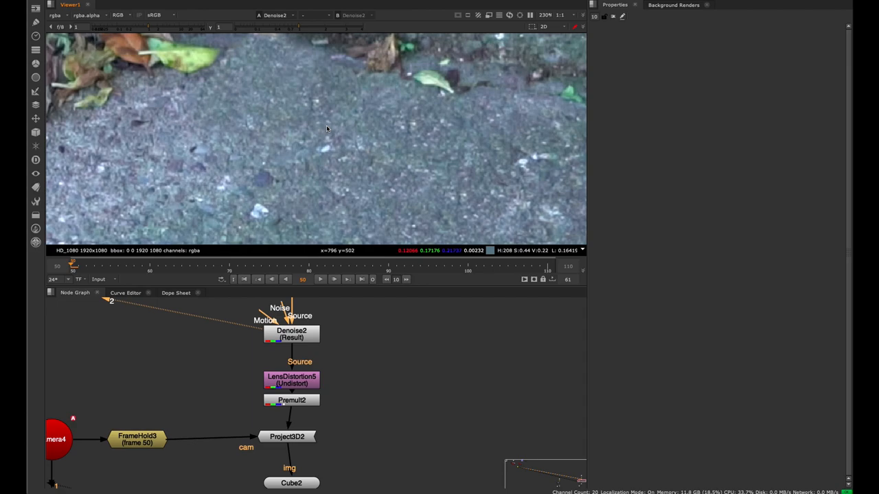
{"action": "mouse_move", "coordinate": [332, 346]}
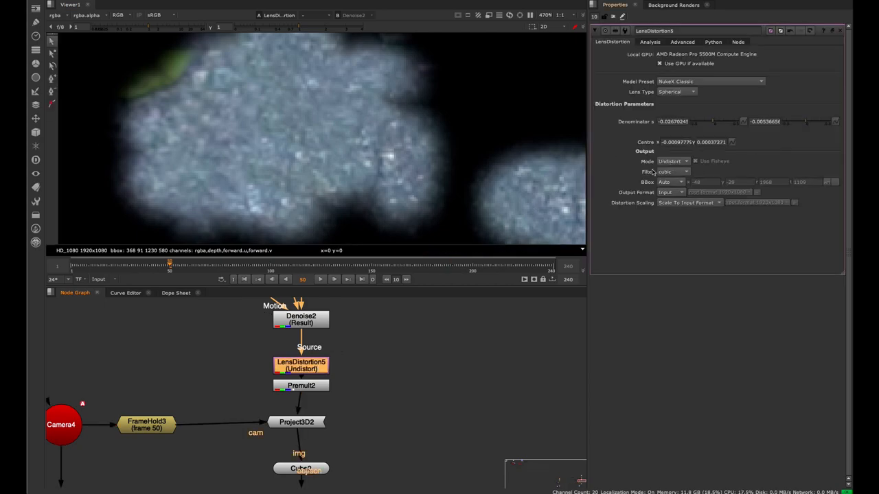
{"action": "mouse_move", "coordinate": [683, 178]}
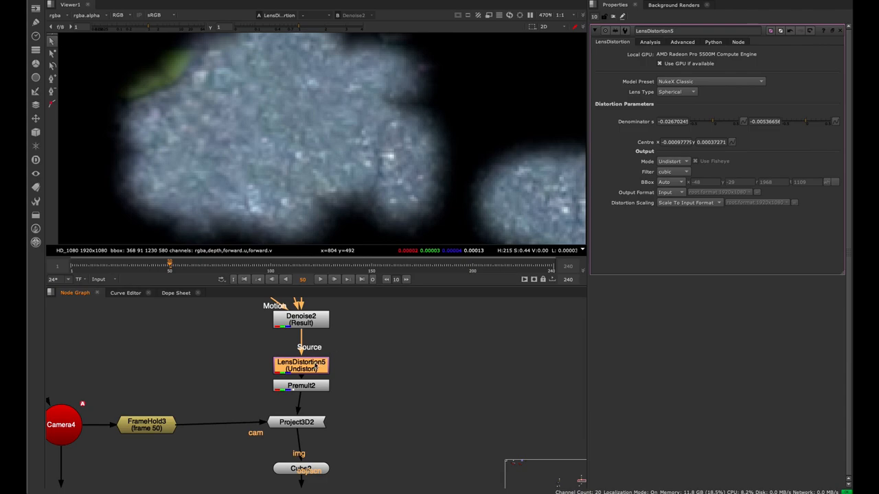
Step: Set Lanczos4 filtering on LensDistortion5, ScanlineRender4 and LensDistortion6
{"action": "left_click", "coordinate": [676, 172]}
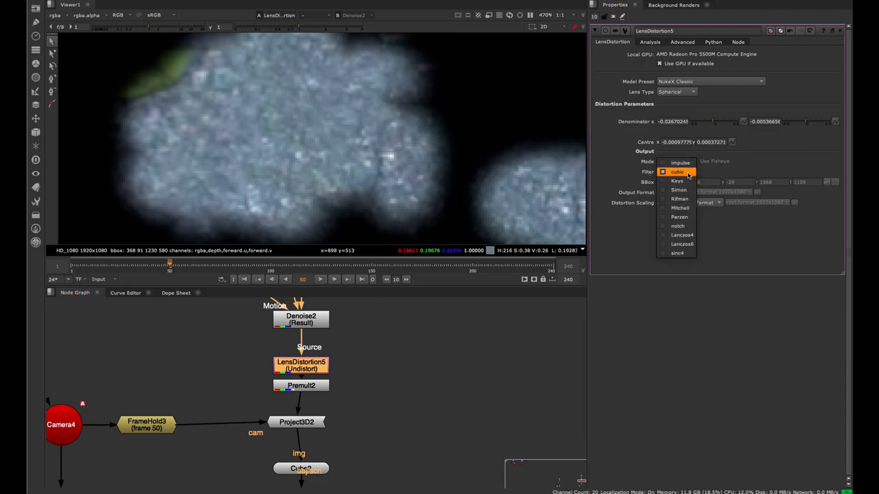
{"action": "mouse_move", "coordinate": [682, 235]}
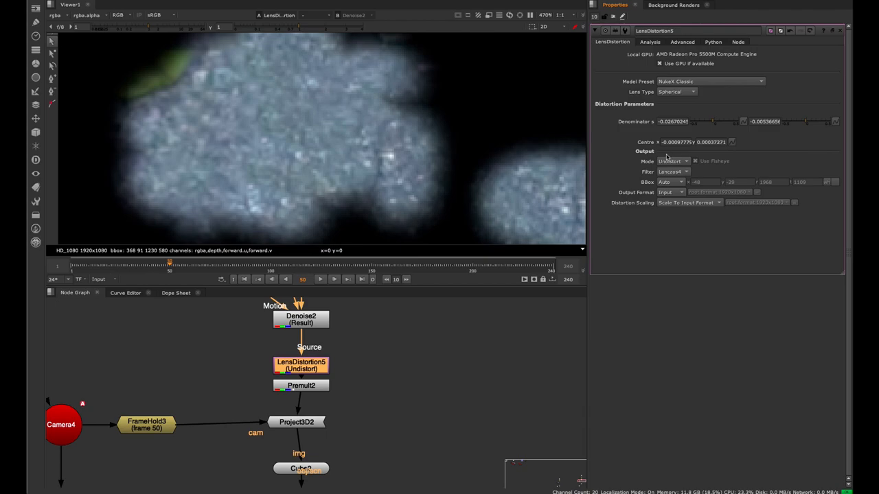
{"action": "left_click", "coordinate": [673, 172]}
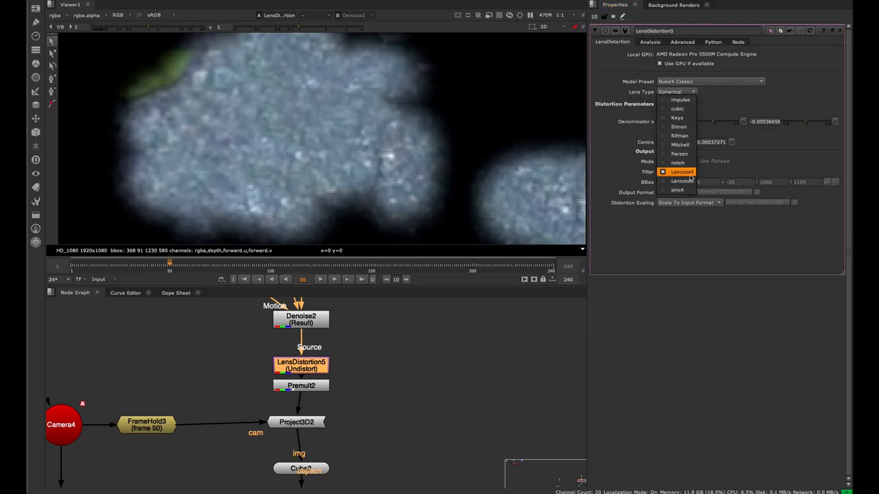
{"action": "left_click", "coordinate": [682, 171]}
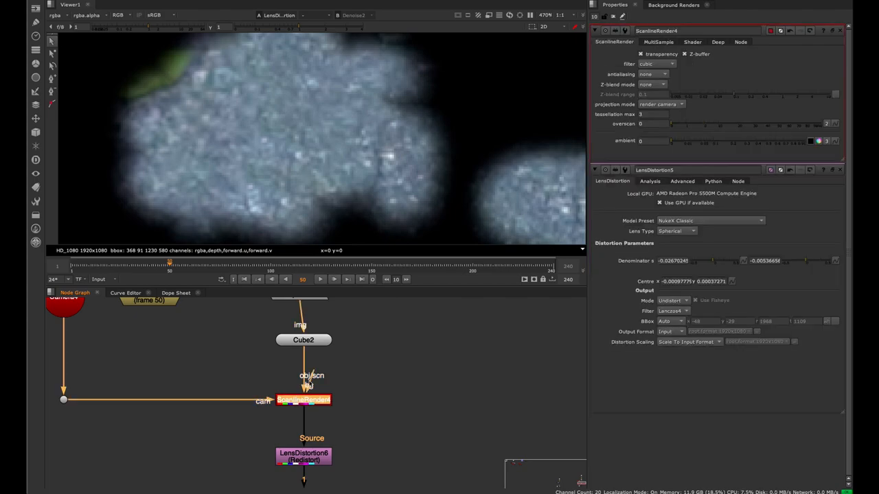
{"action": "left_click", "coordinate": [655, 63]}
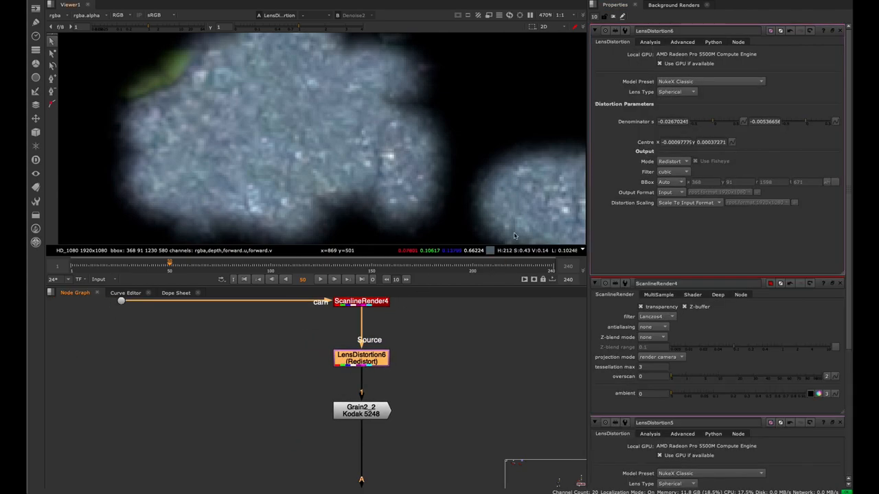
{"action": "left_click", "coordinate": [677, 172]}
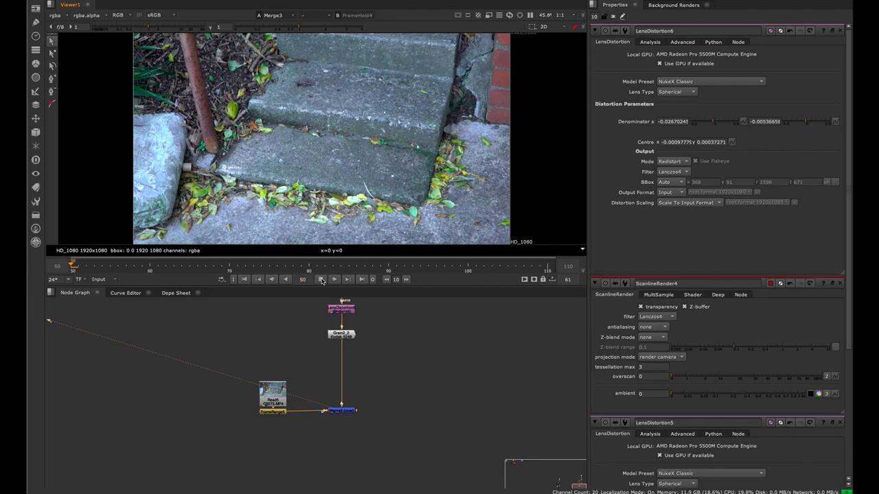
Step: Show the 'Preserving Quality in Projections with Rotopaint' YouTube video page
{"action": "left_click", "coordinate": [333, 279]}
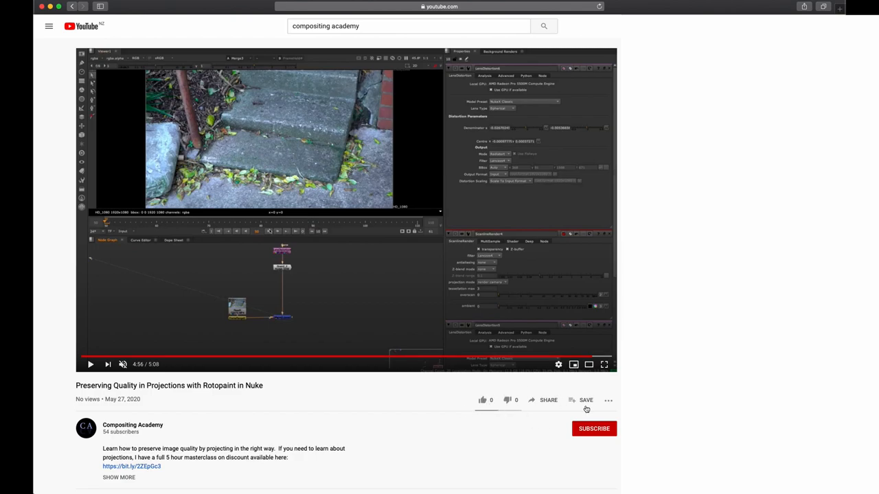
{"action": "mouse_move", "coordinate": [607, 415]}
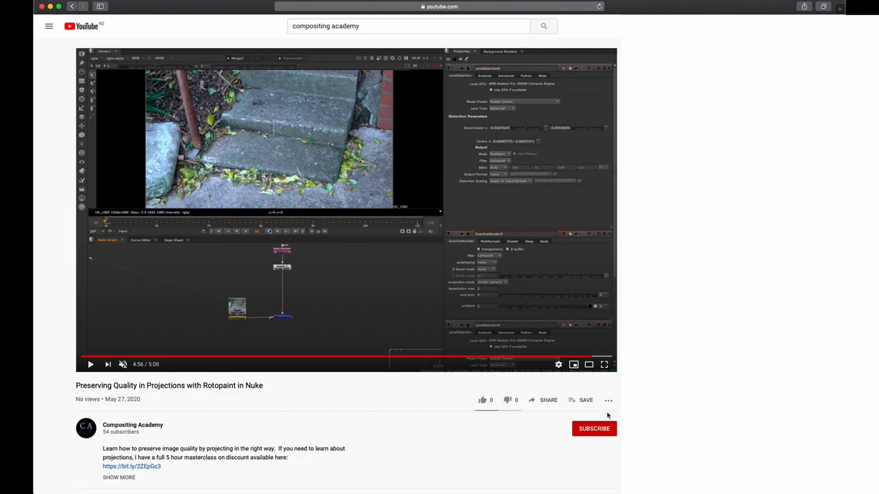